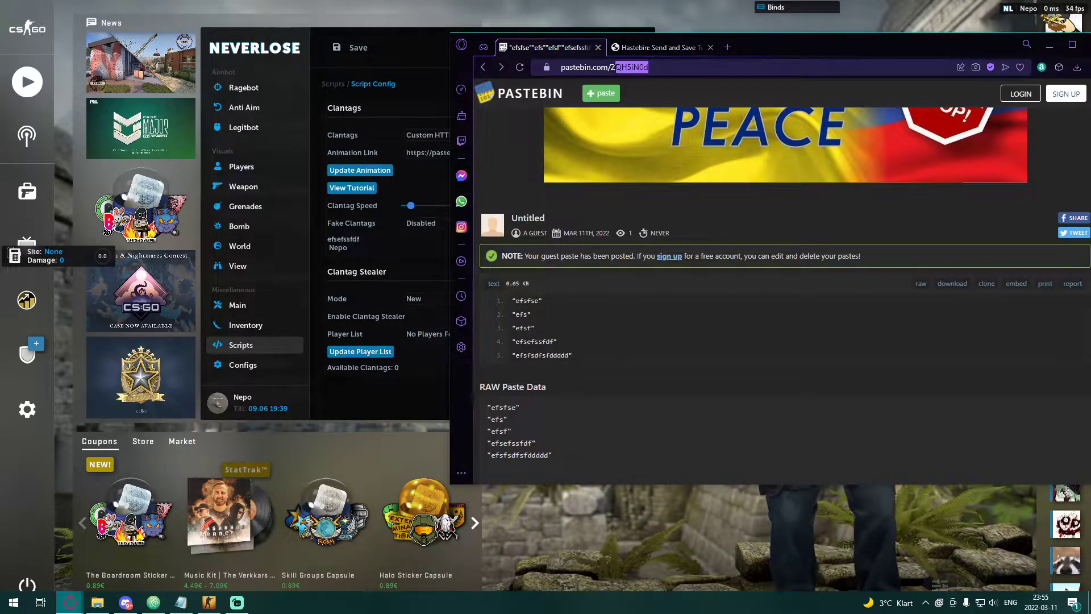
# Check the old frames on the Hastebin copy, then return to Pastebin for a new paste.
pyautogui.click(658, 48)
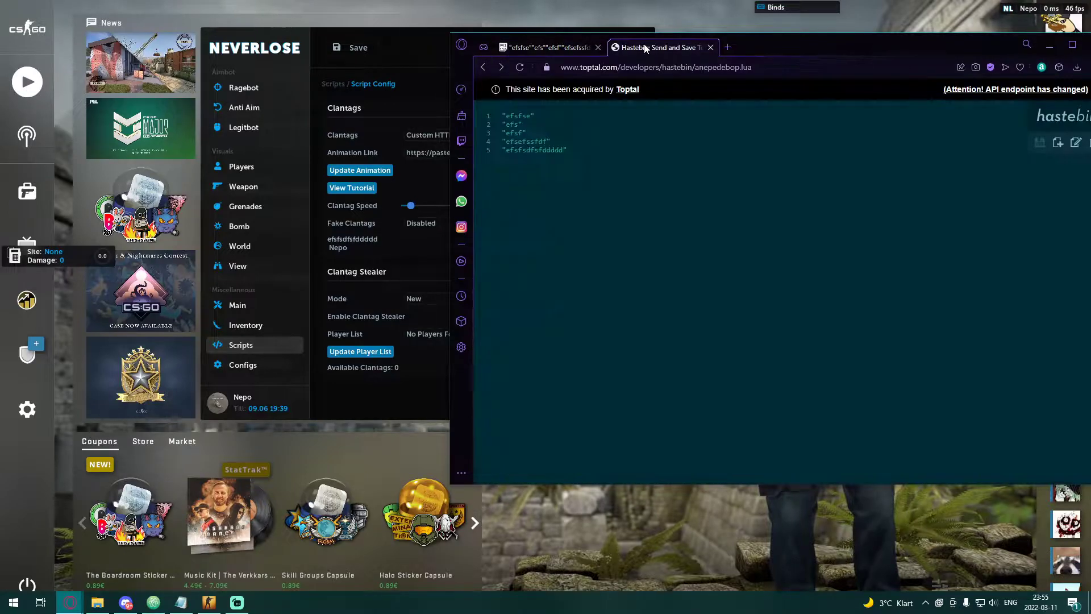
pyautogui.click(627, 67)
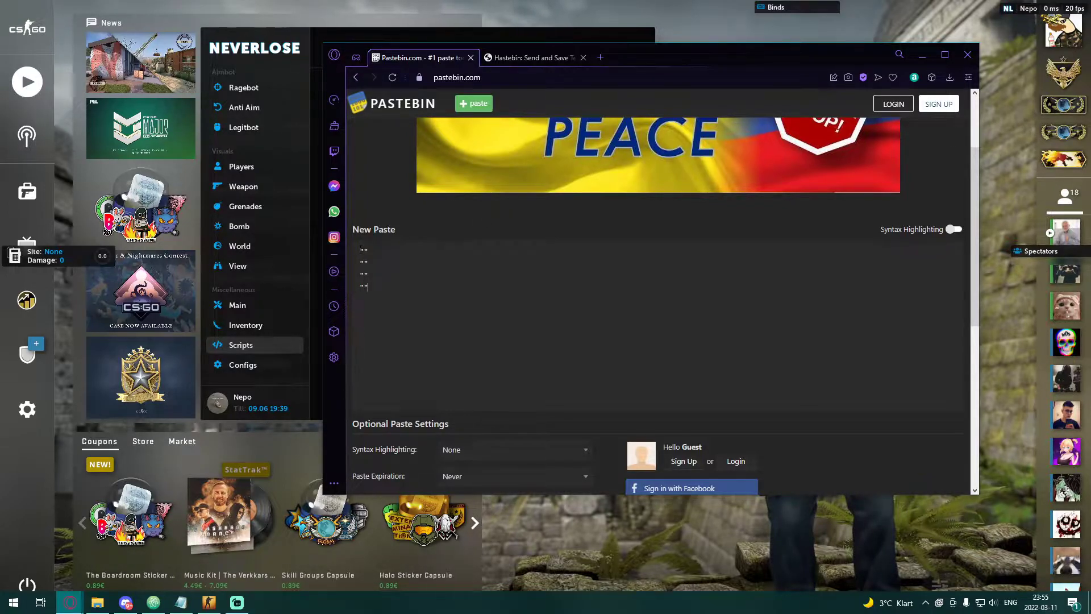
# Fill the paste with quoted frames like "ee", "ee23232" and "eee232", removing malformed duplicates.
pyautogui.write('ee')
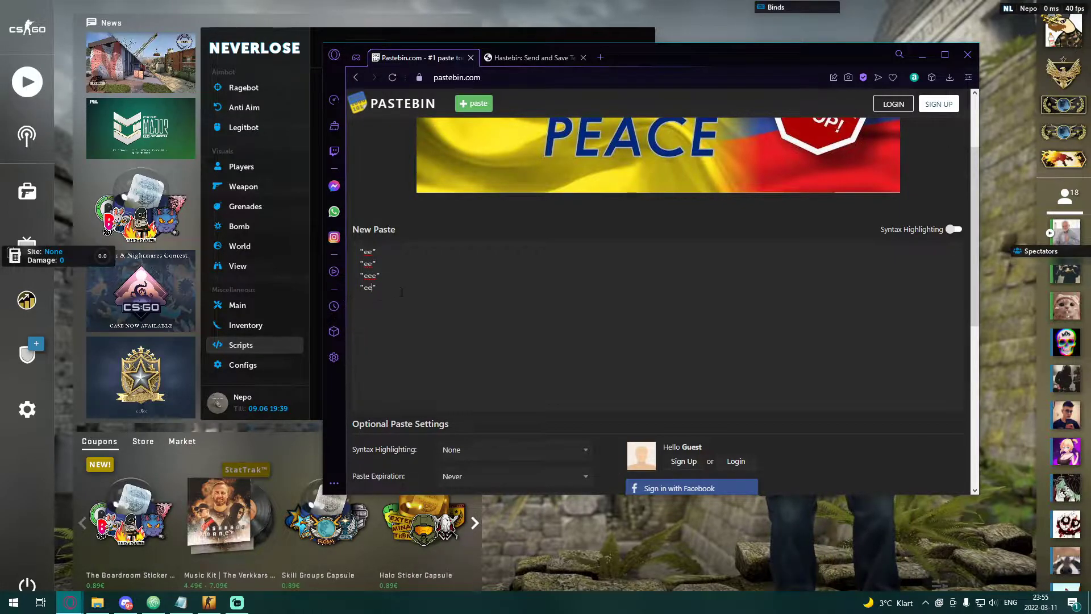
pyautogui.write('"ee"')
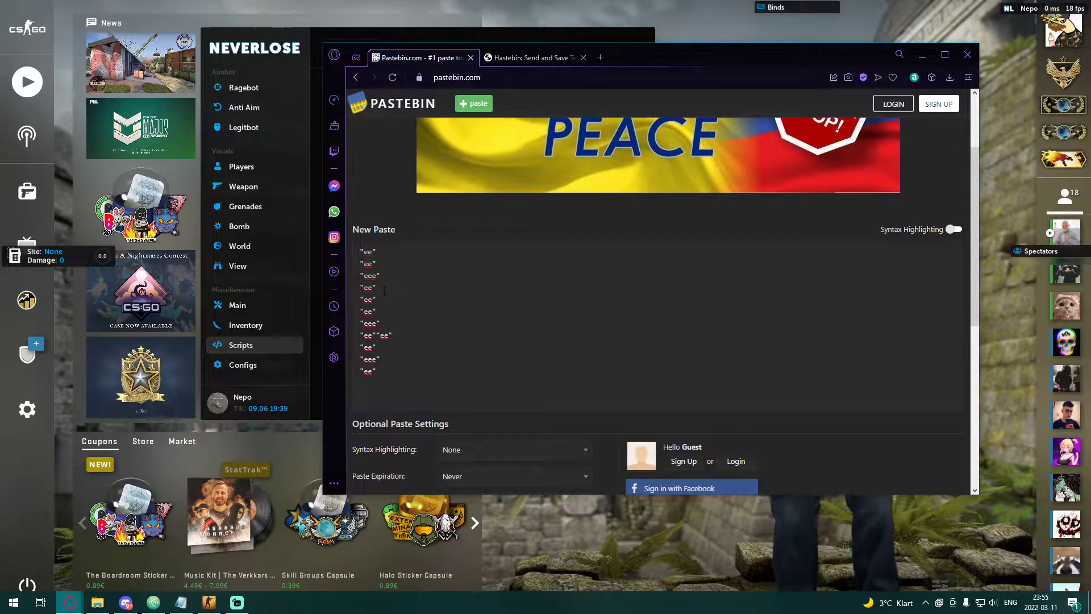
pyautogui.write('23232')
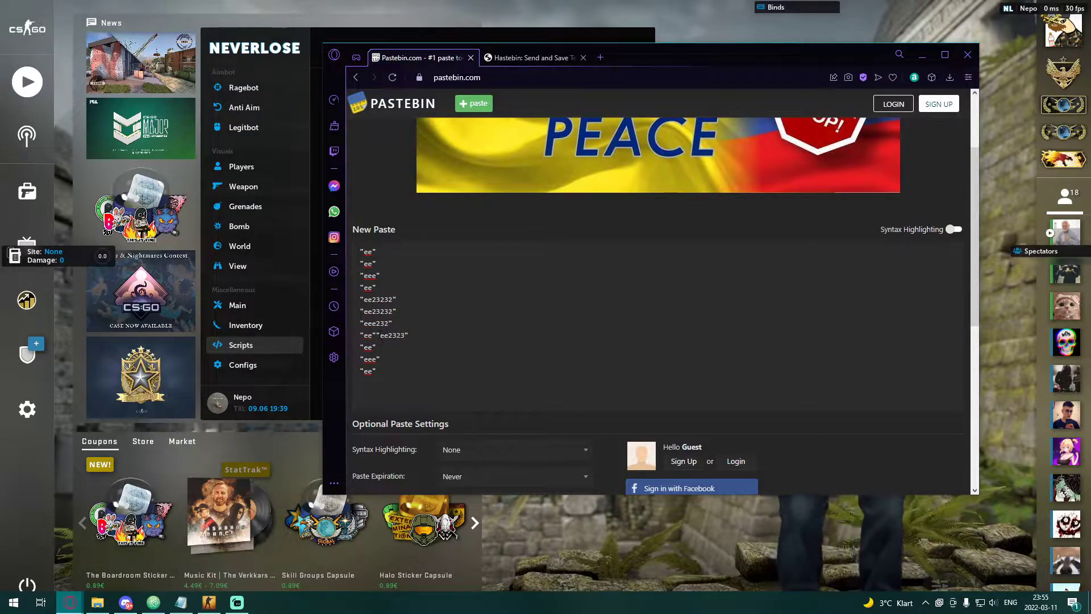
pyautogui.doubleClick(380, 334)
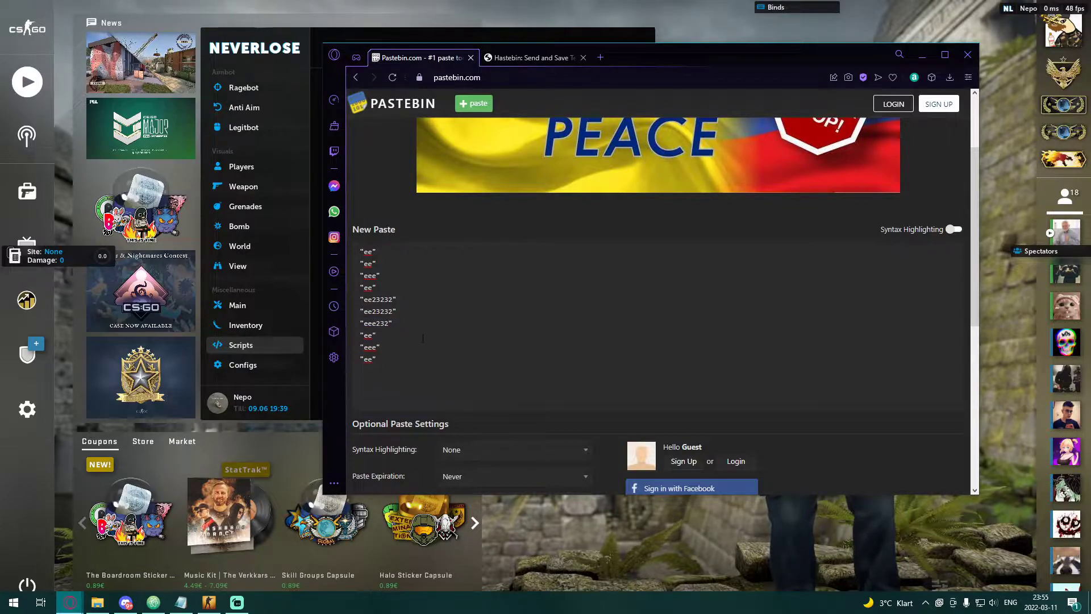
pyautogui.write('"ee"')
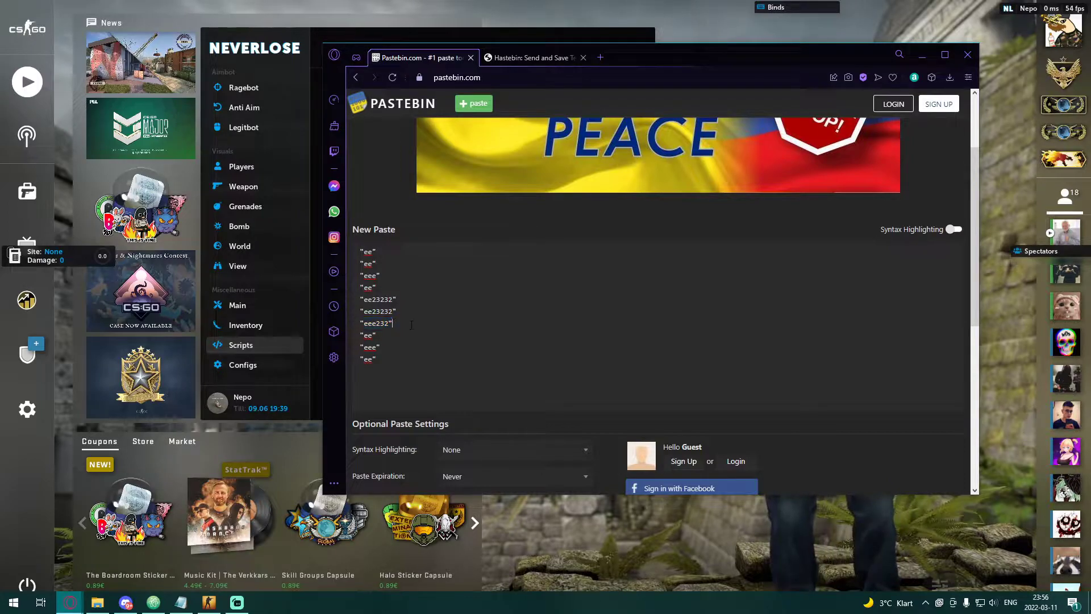
pyautogui.write('"eee232"')
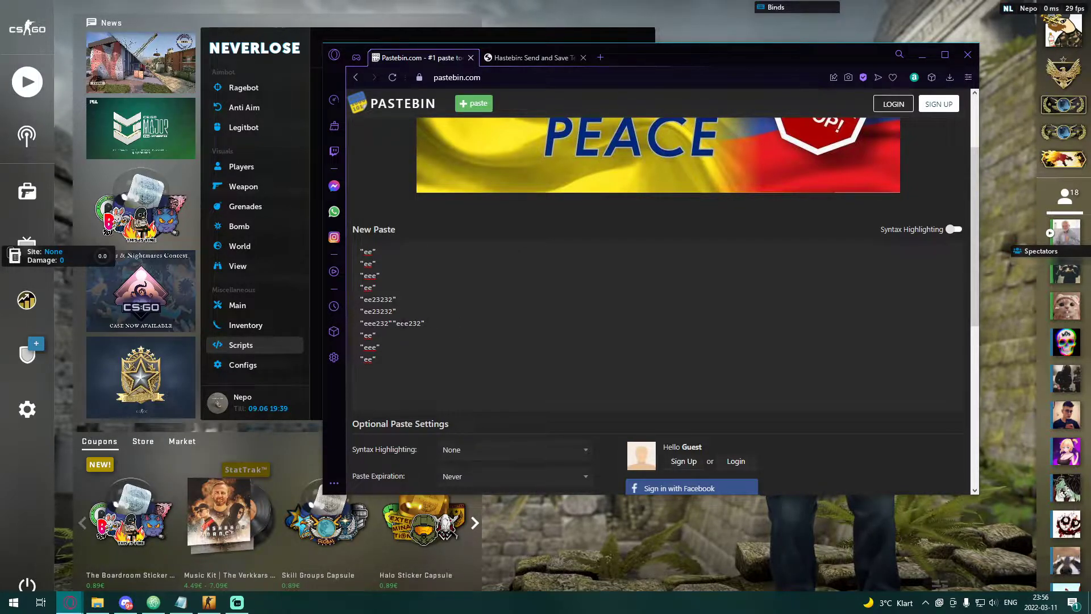
pyautogui.doubleClick(409, 322)
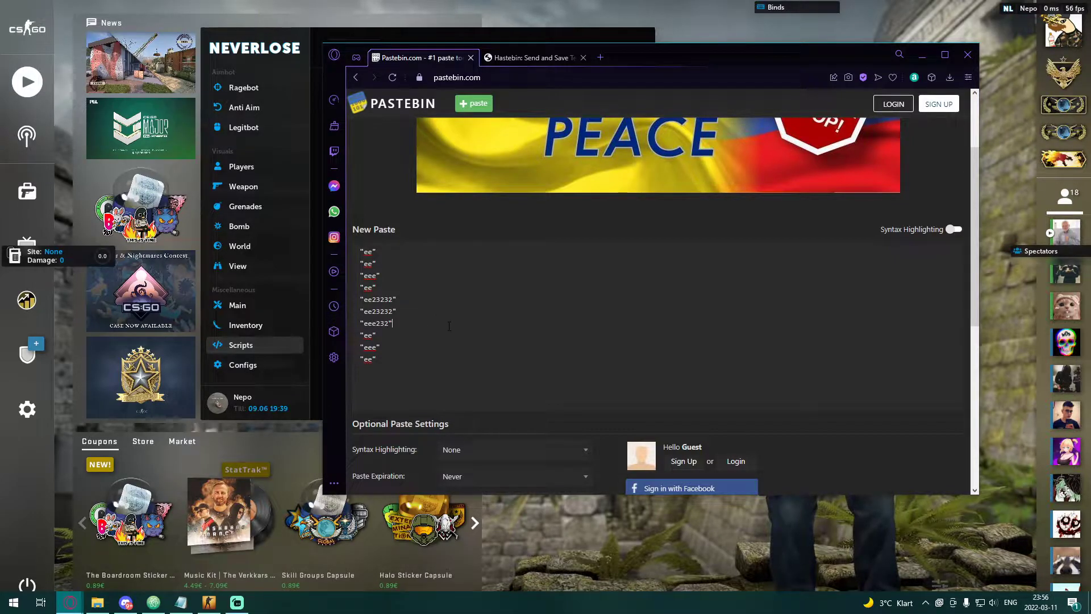
pyautogui.scroll(-3)
pyautogui.write('"ee3232323"')
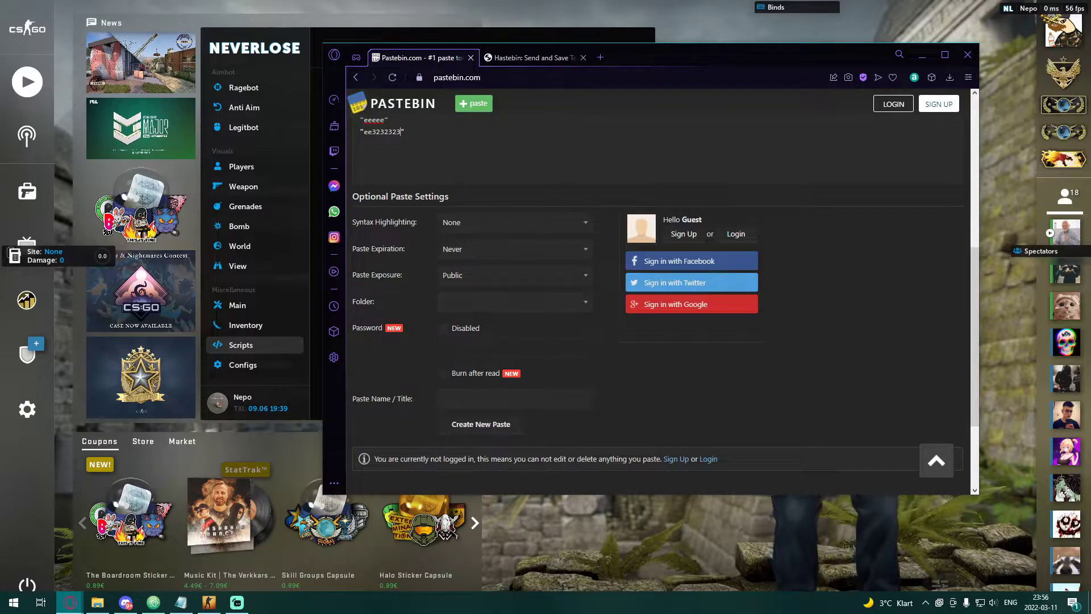
# Set the paste exposure to Unlisted before creating it.
pyautogui.click(514, 275)
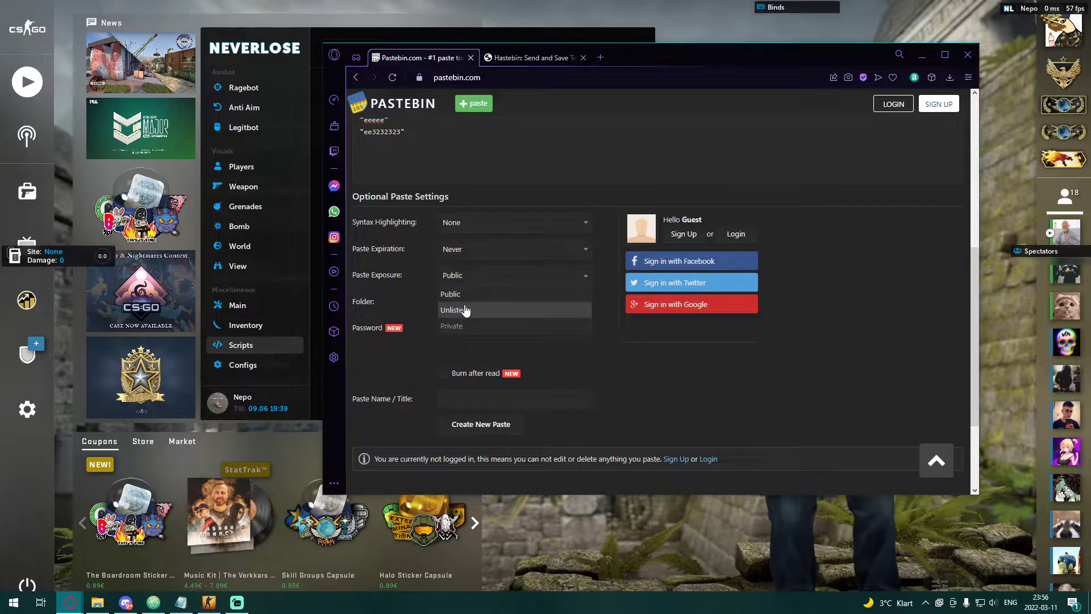
pyautogui.click(515, 249)
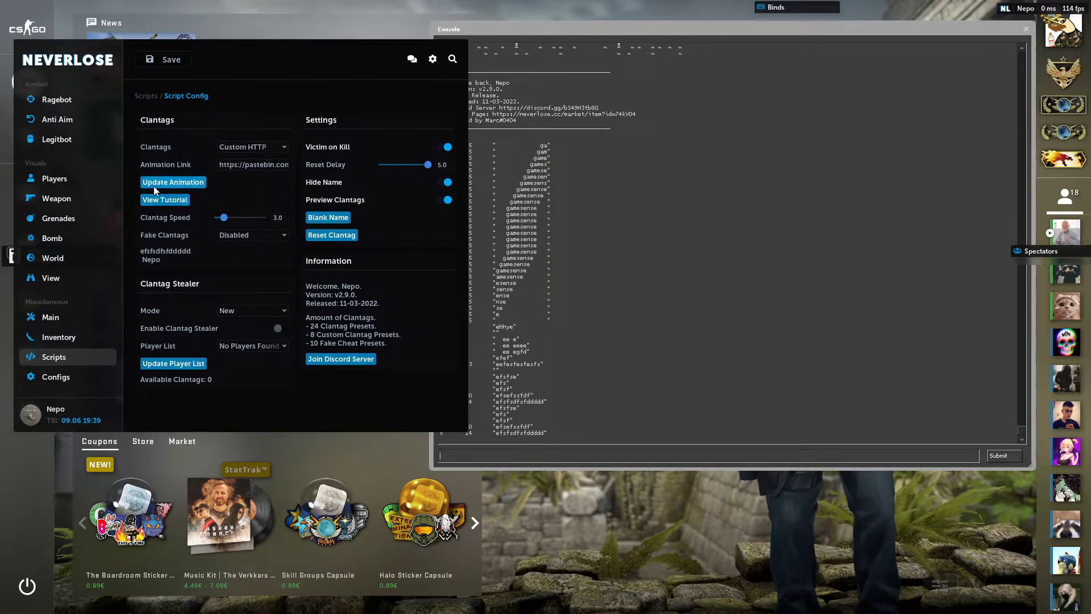
# Update the clantag animation from the linked Pastebin raw paste.
pyautogui.click(173, 182)
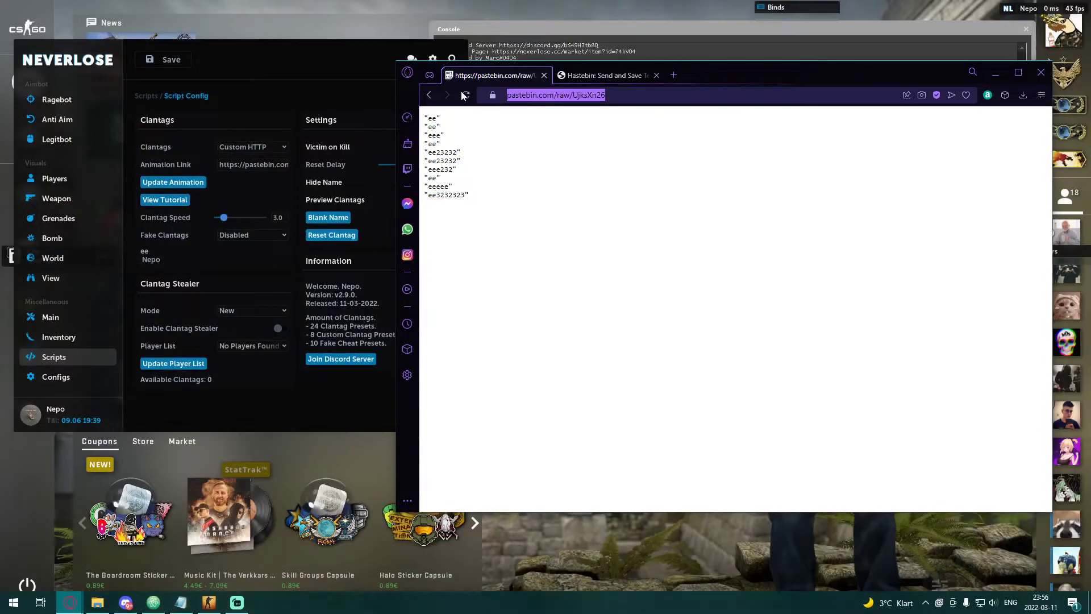
# Copy the raw frame lines and save them as a new Hastebin document.
pyautogui.moveTo(430, 127); pyautogui.dragTo(467, 194)
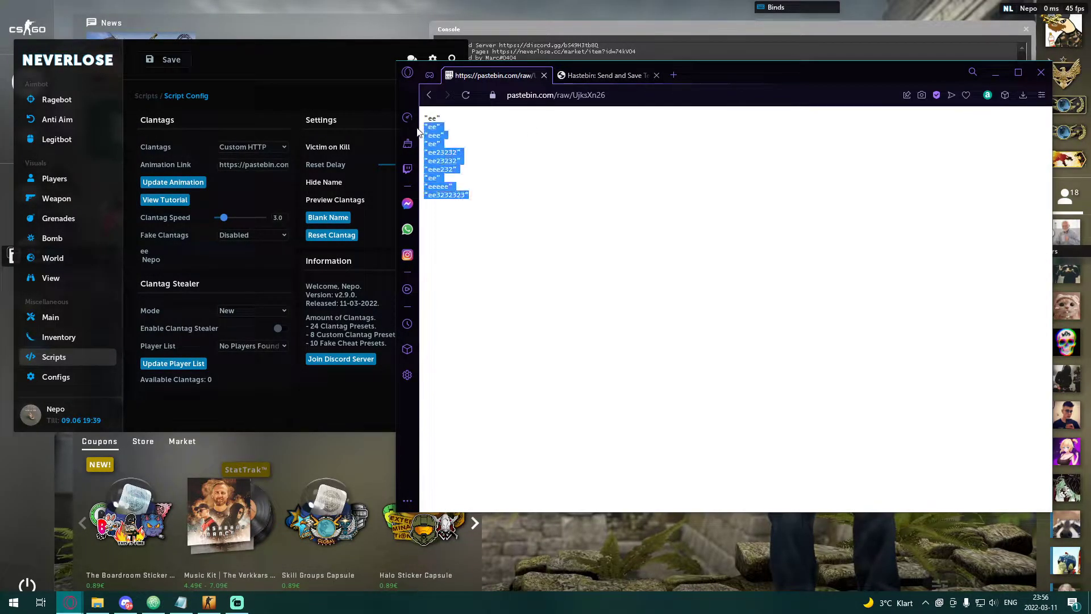
pyautogui.click(606, 75)
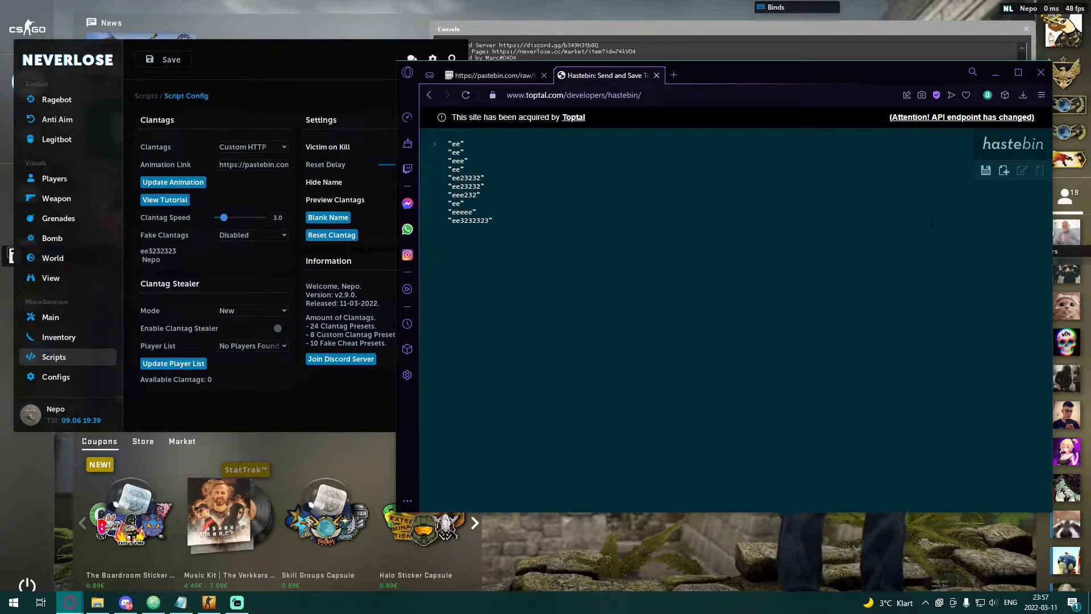
pyautogui.moveTo(986, 171)
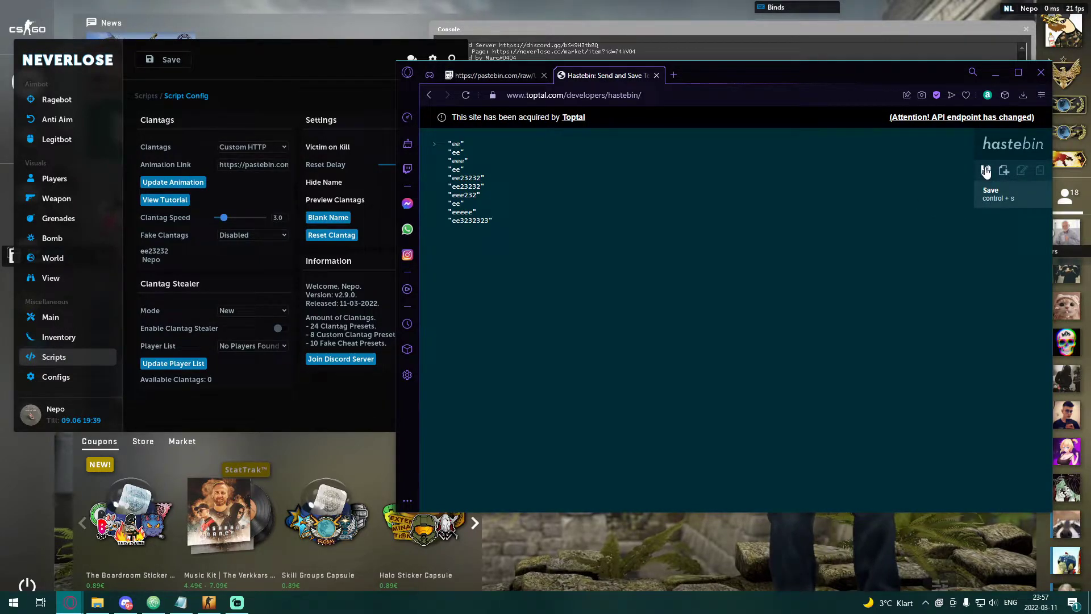
pyautogui.click(986, 171)
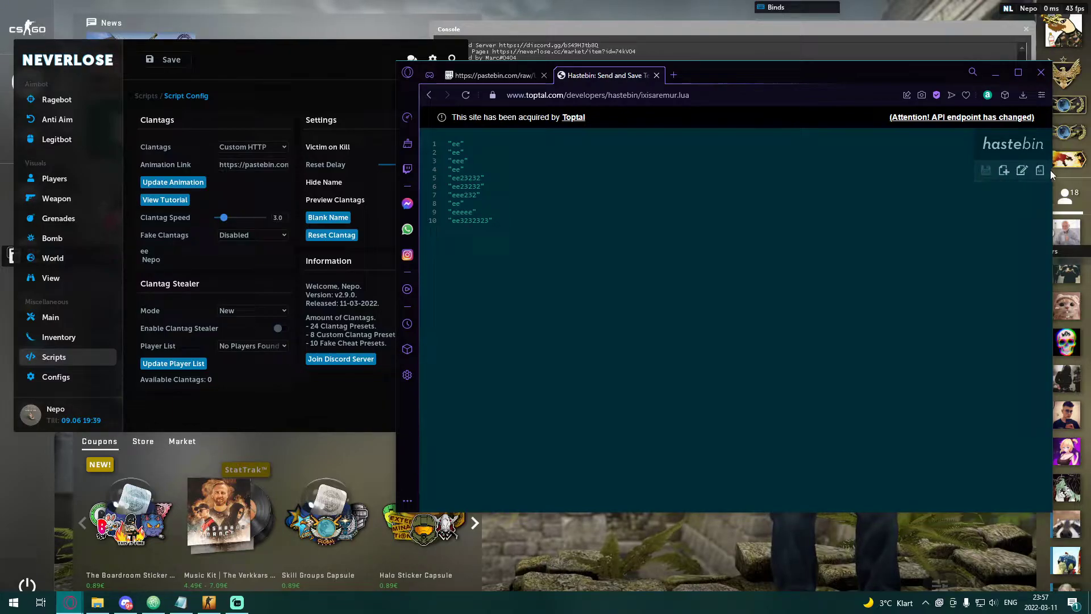
pyautogui.moveTo(1039, 170)
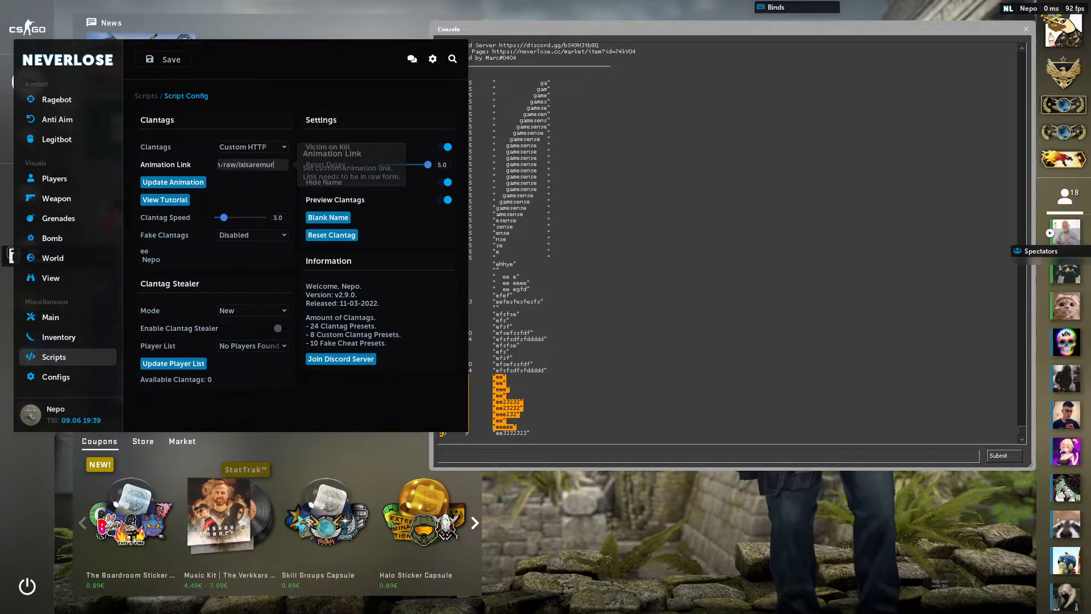
# Point the Animation Link at the Hastebin raw URL and update the animation so the console lists the frames.
pyautogui.click(173, 181)
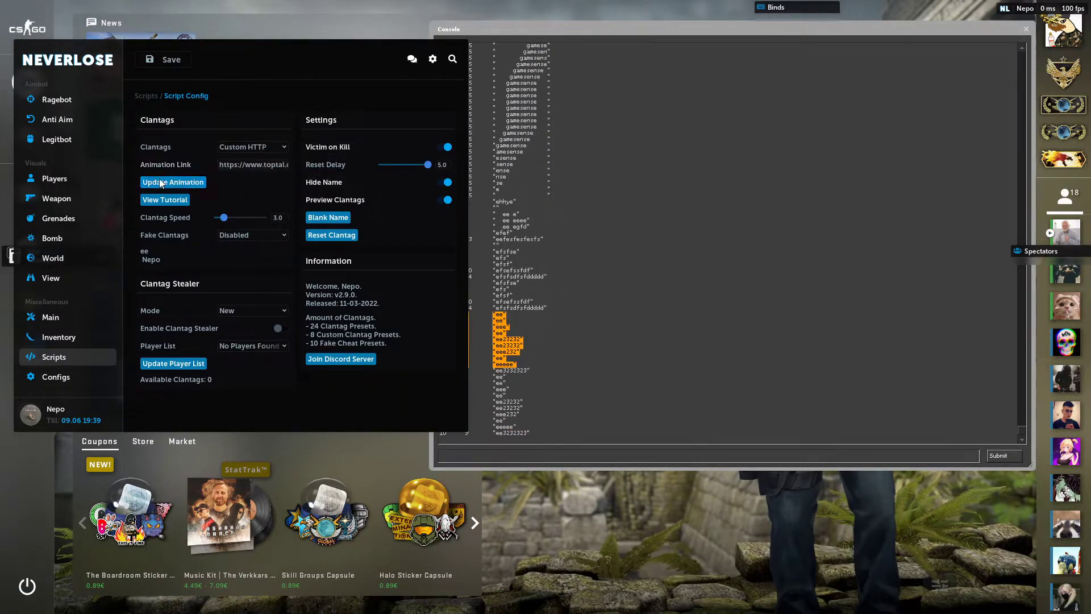
pyautogui.click(171, 182)
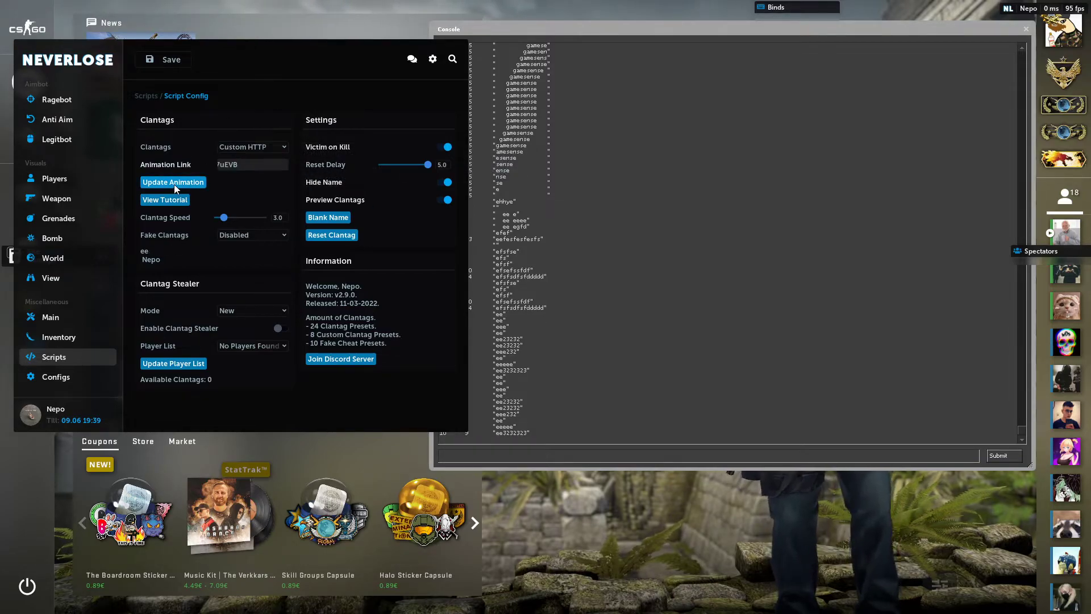
pyautogui.click(173, 181)
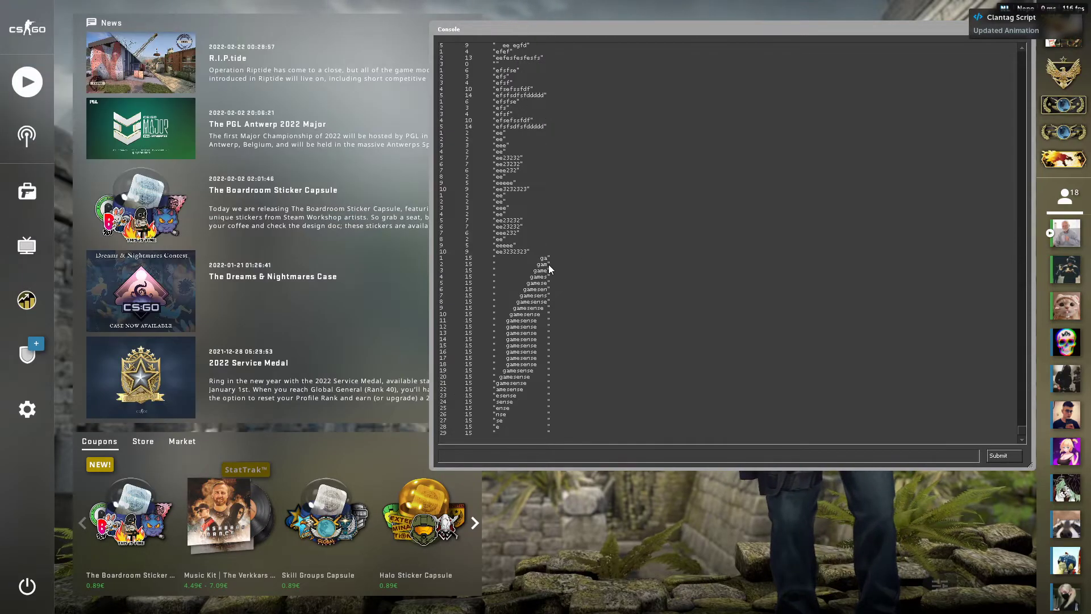